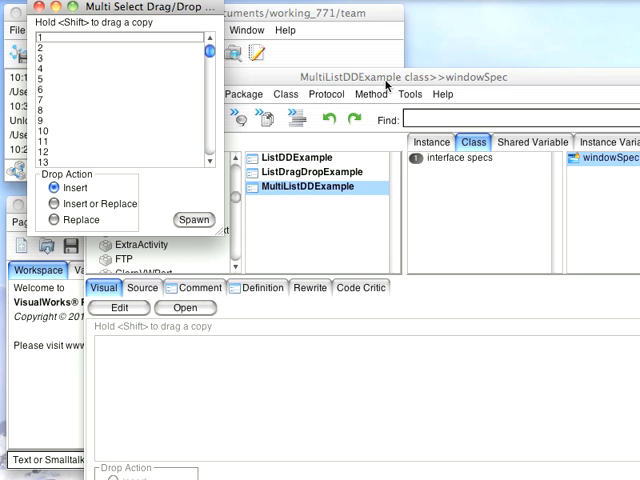
mouse_move(98, 62)
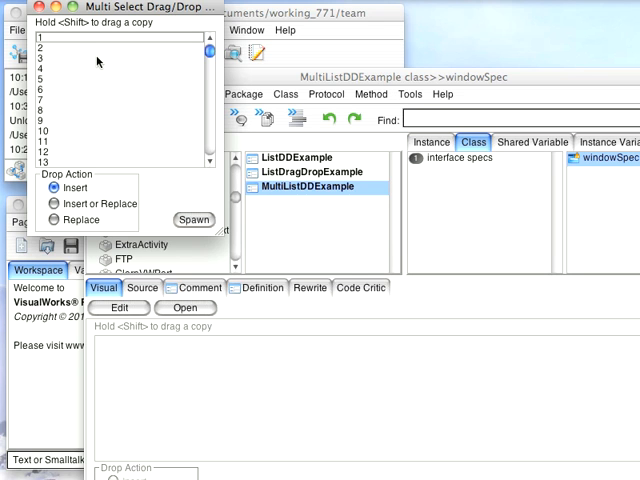
Step: Close the Multi Select Drag/Drop example window via its close box
click(100, 60)
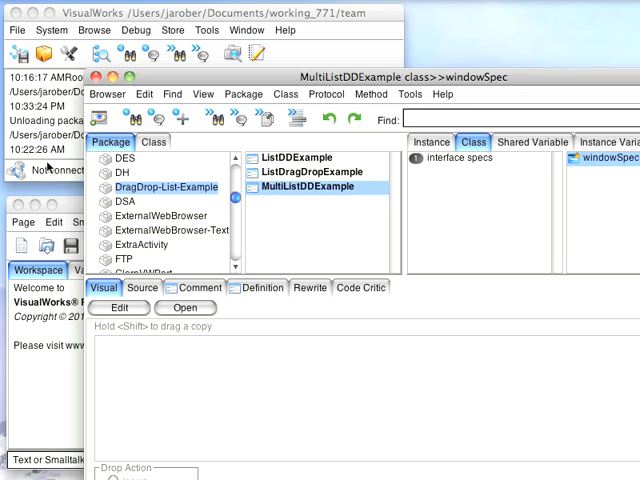
Step: Connect to the cincomsmalltalk repository and bring up its published items
click(48, 170)
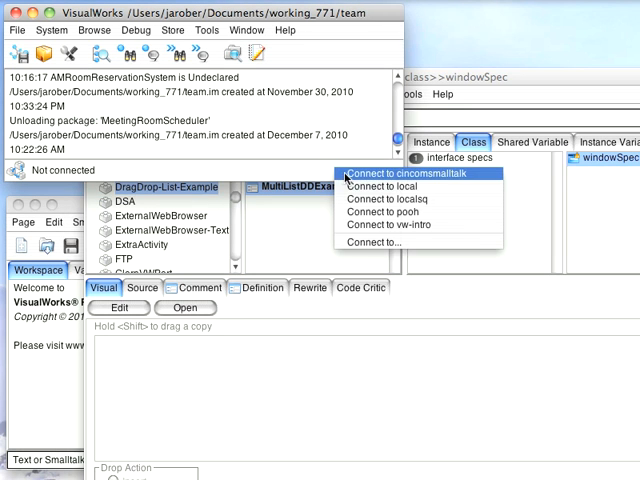
click(408, 172)
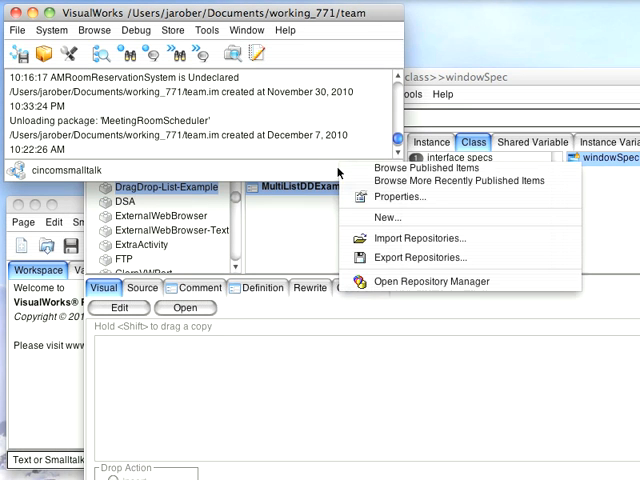
click(418, 168)
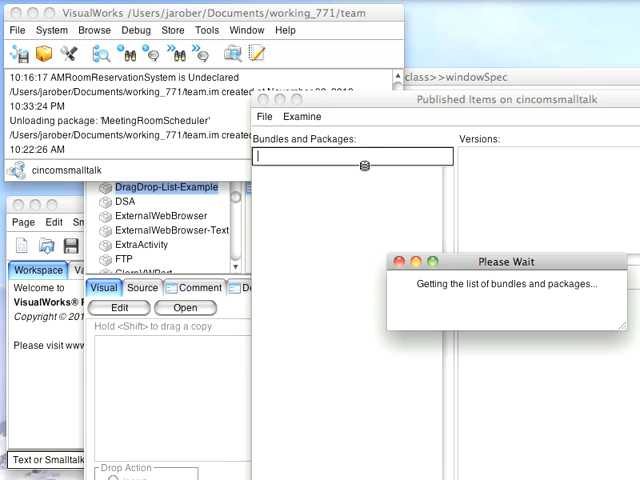
Step: Filter the published items by 'Multi' and load a MultiSelectPatch version
text(Multi)
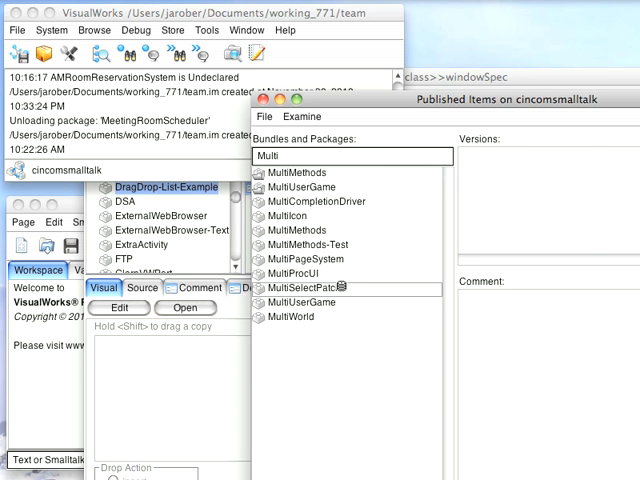
right_click(480, 156)
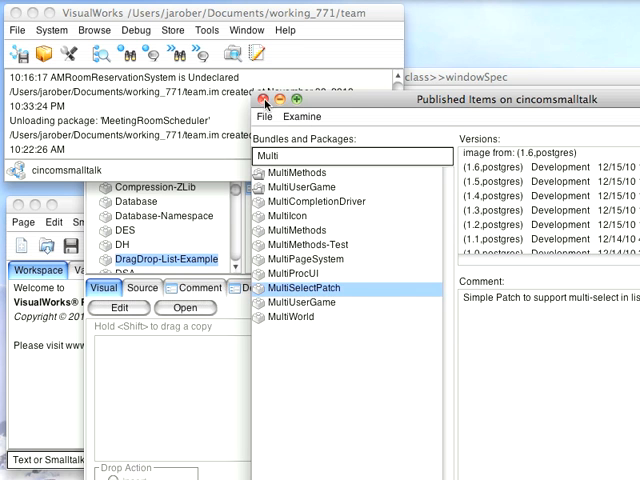
click(266, 102)
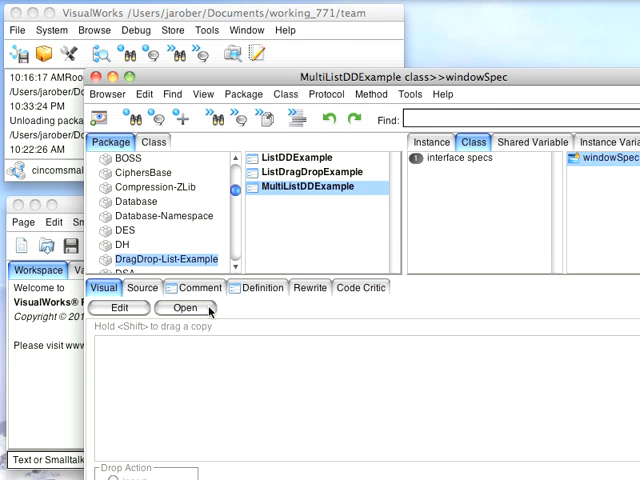
Step: Relaunch the drag-drop example and scroll the package list toward MultiSelectPatch
click(188, 308)
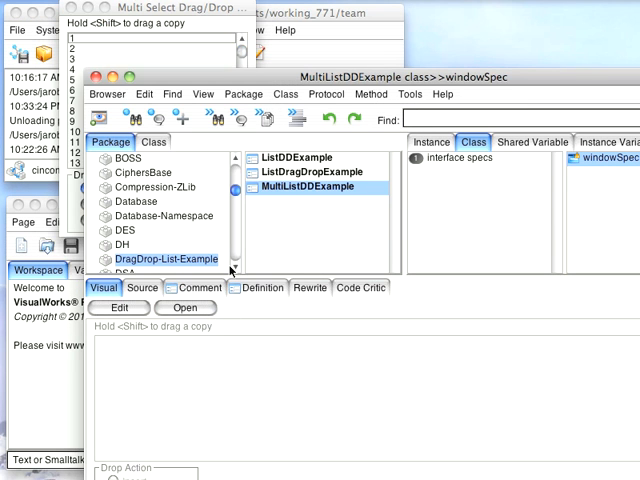
scroll(down, 3)
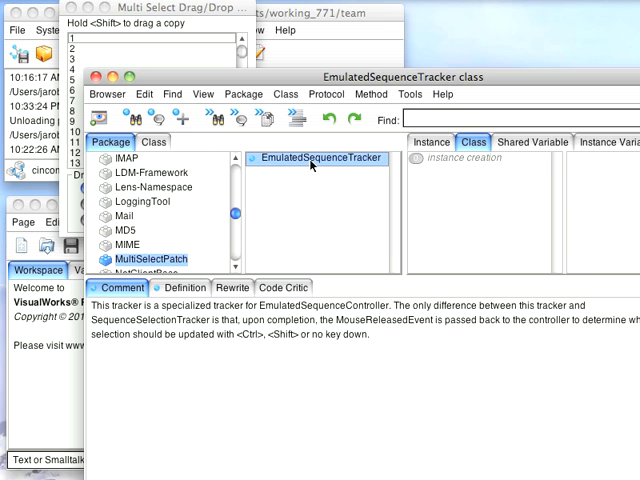
Step: Show EmulatedSequenceTracker's instance method setUpDragDropFor: and select its isTryingToGrabPreviouslySelectedAreaWith: send
click(430, 140)
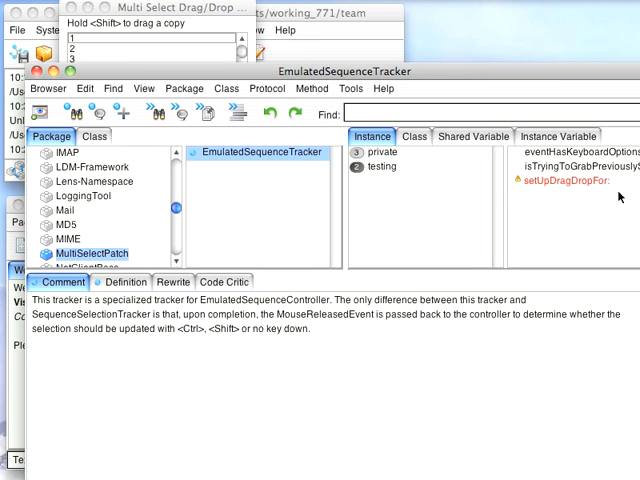
click(560, 180)
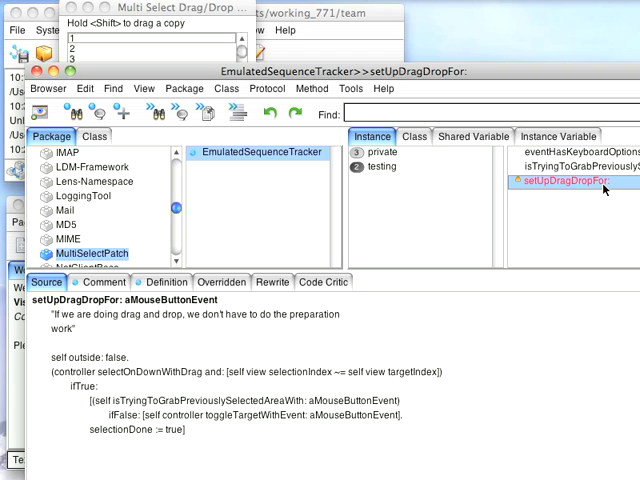
mouse_move(178, 428)
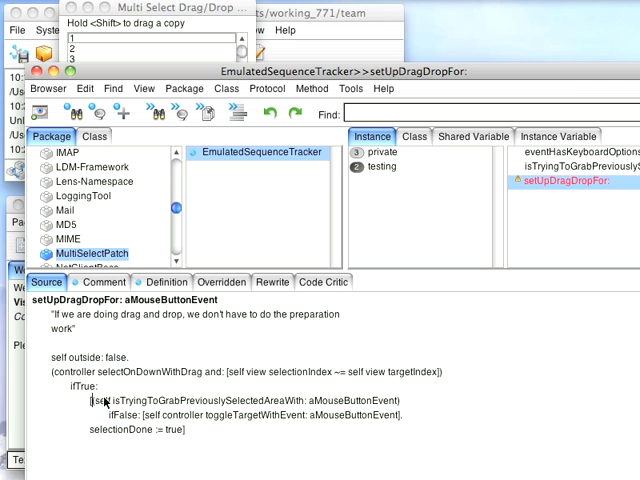
double_click(244, 400)
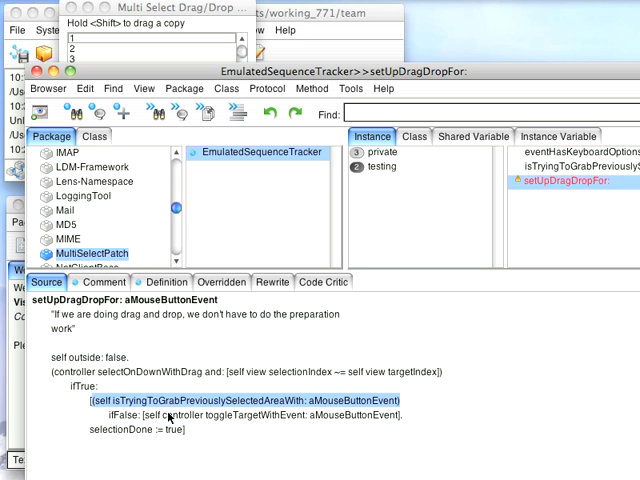
mouse_move(266, 420)
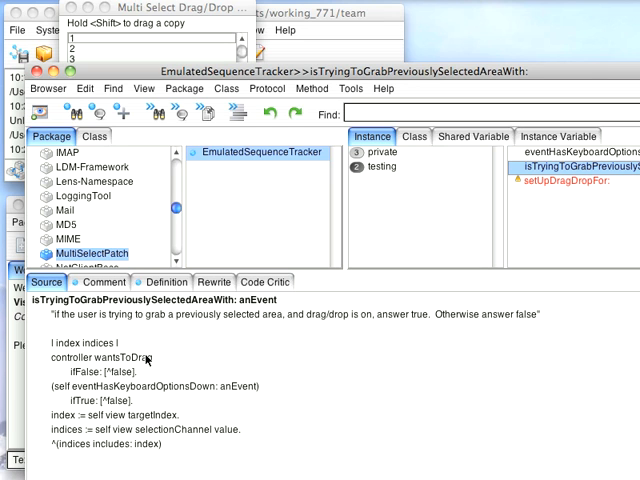
mouse_move(204, 390)
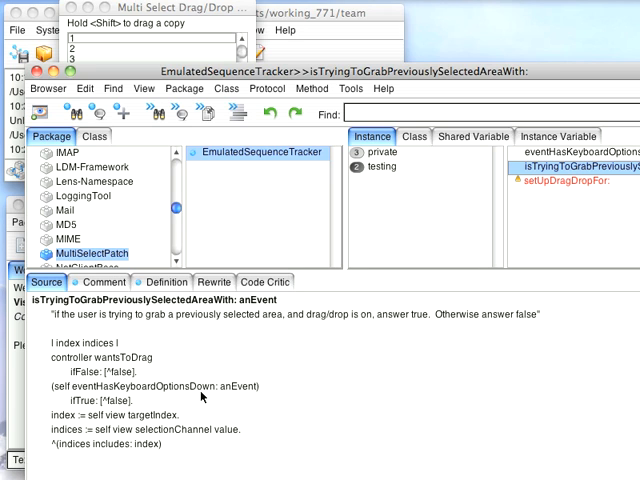
mouse_move(112, 418)
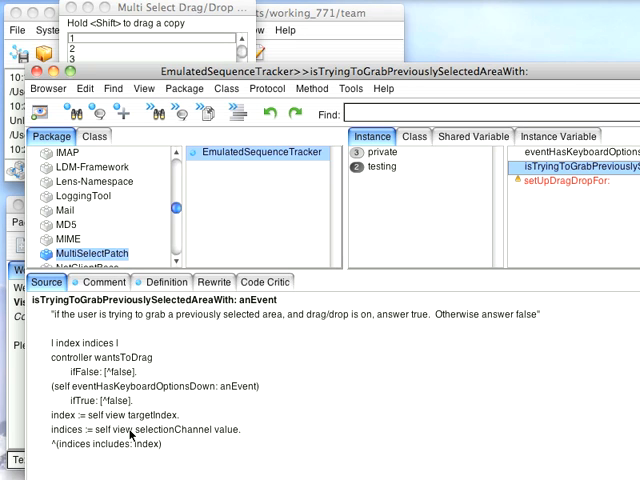
mouse_move(280, 436)
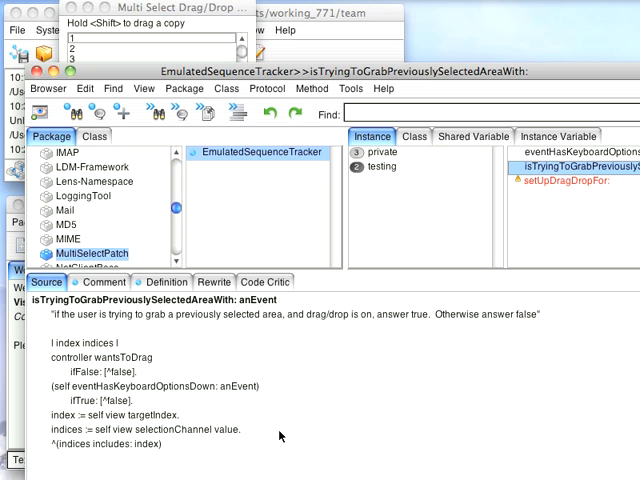
mouse_move(280, 432)
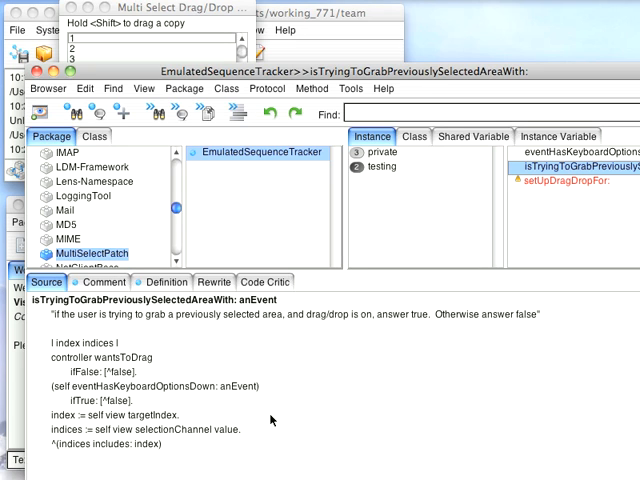
mouse_move(318, 352)
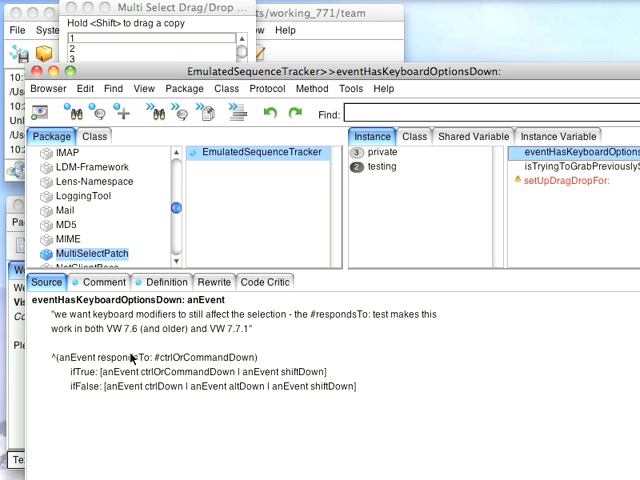
mouse_move(204, 364)
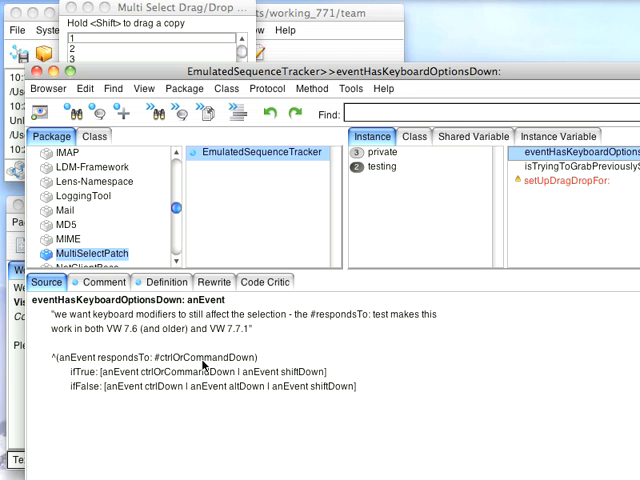